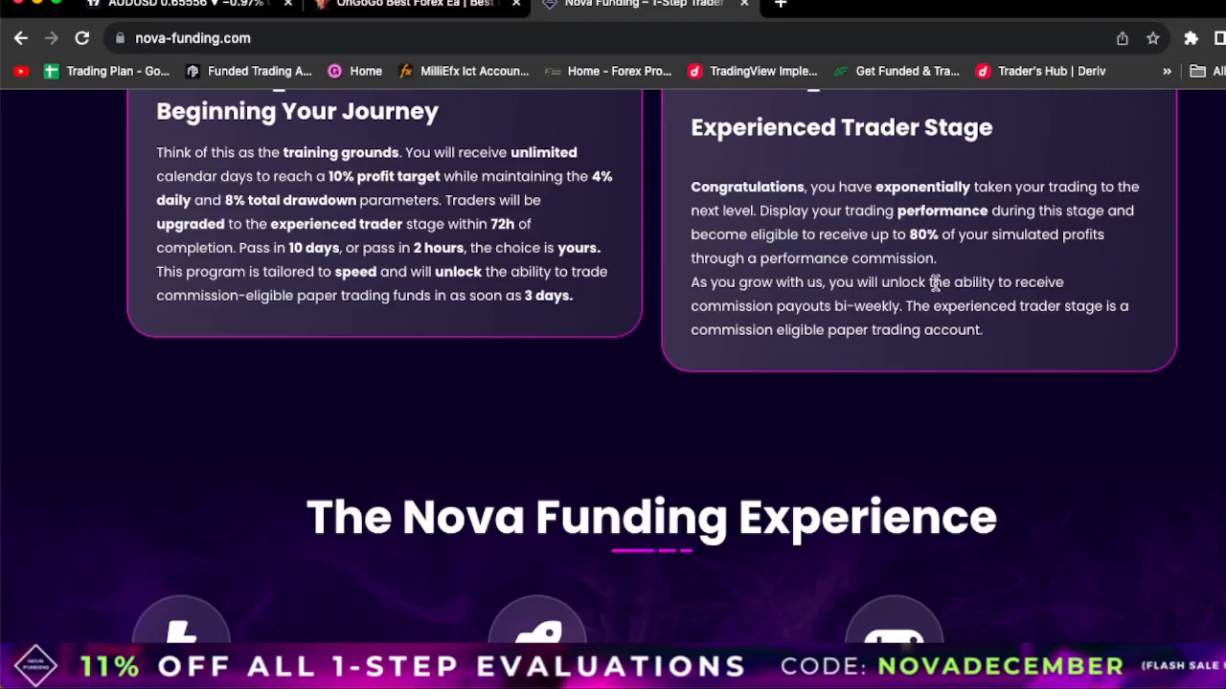
Step: Scroll the Nova Funding page down to the 1-Step Evaluation pricing cards ($25,000 at $297 to $200,000 at $997)
scroll("down", 3)
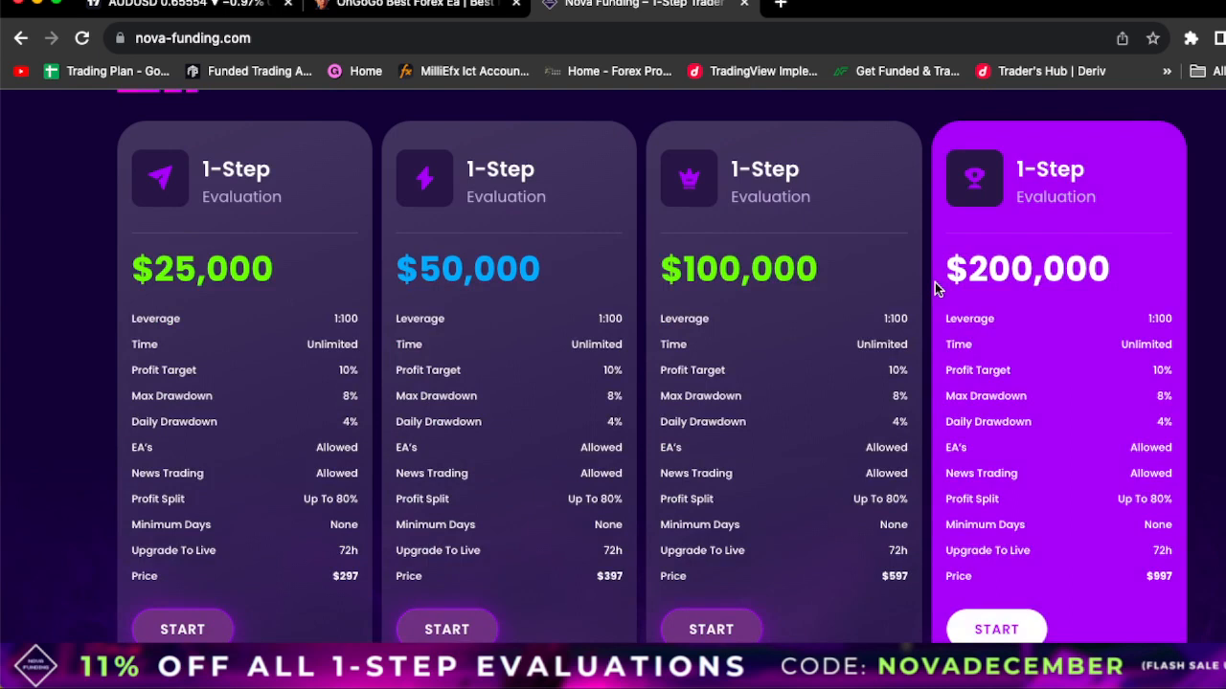
scroll("down", 3)
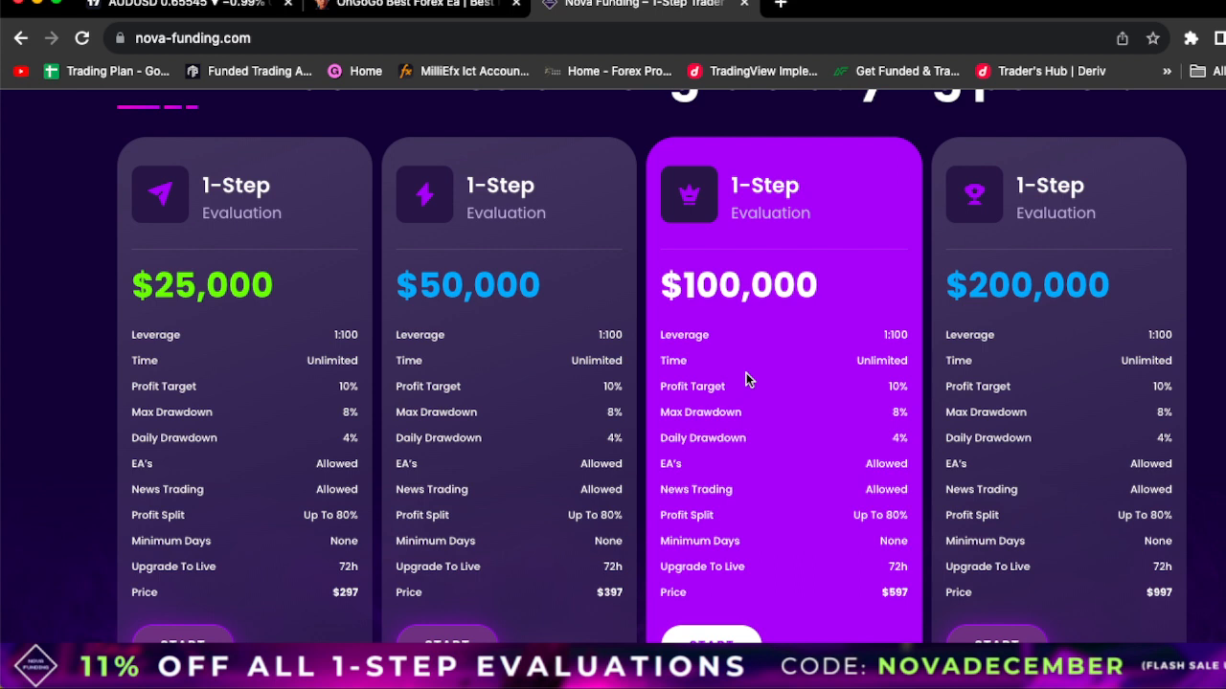
mouse_move(720, 337)
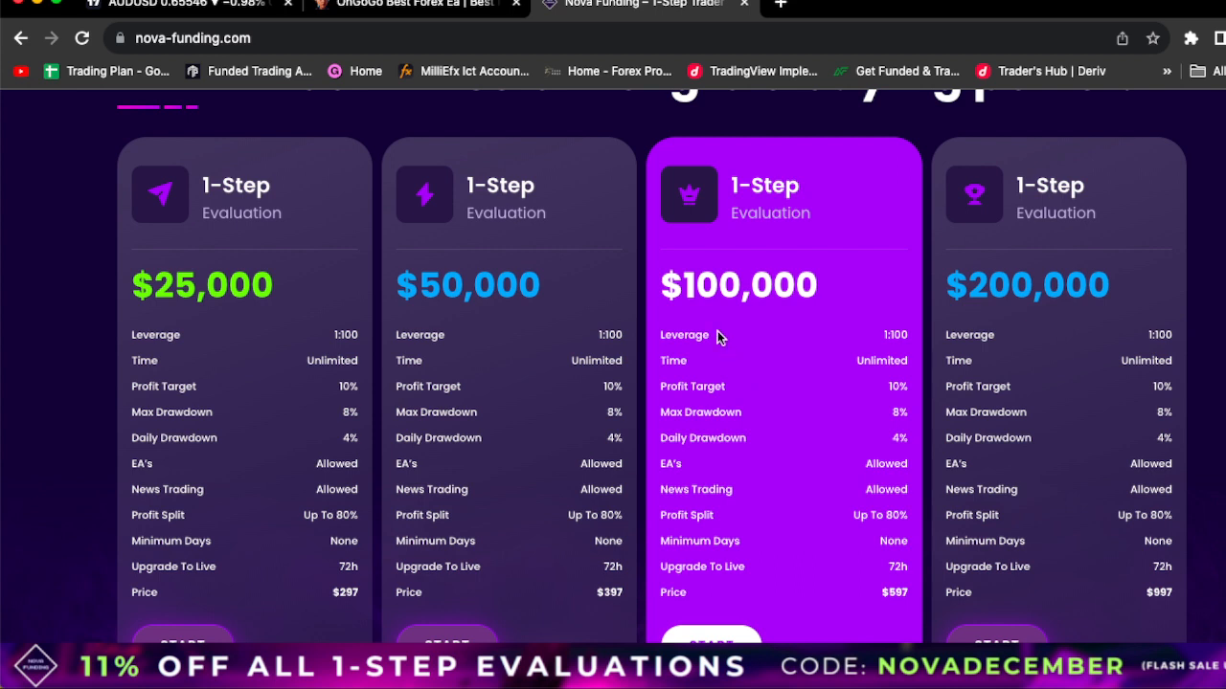
Step: Switch to the OnGoGo Ea site and scroll past the certificate and email to the 'Purchase OnGoGo Ea' product carousel
left_click(412, 3)
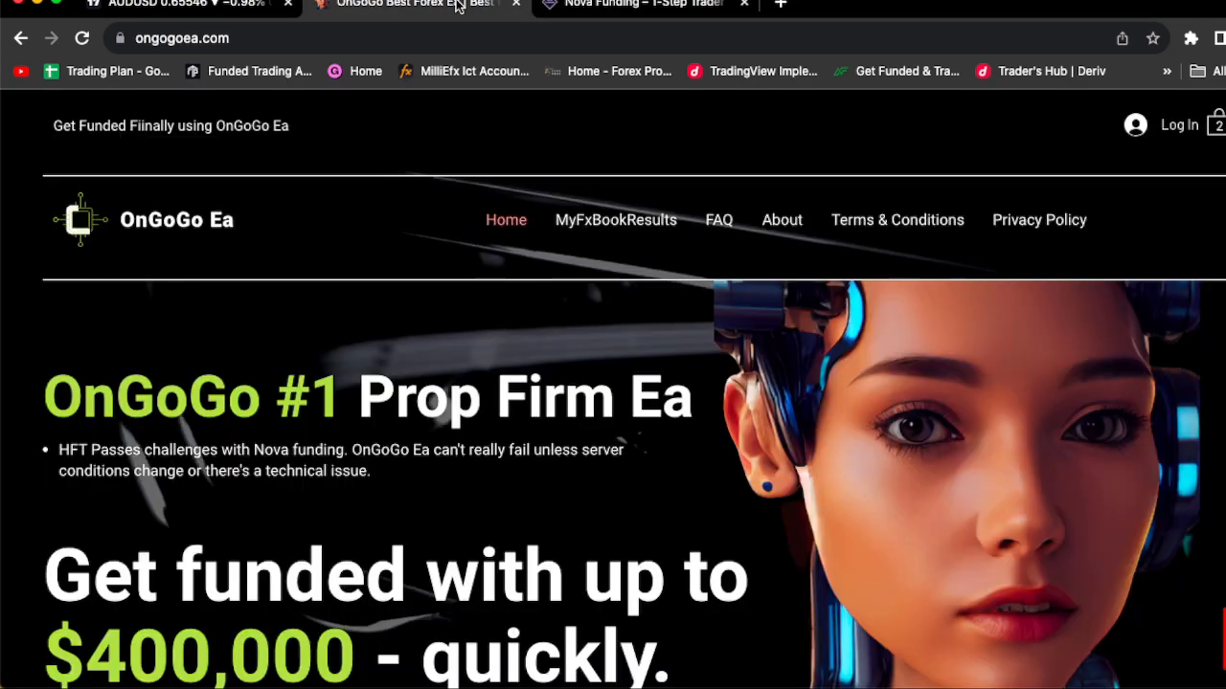
scroll("down", 3)
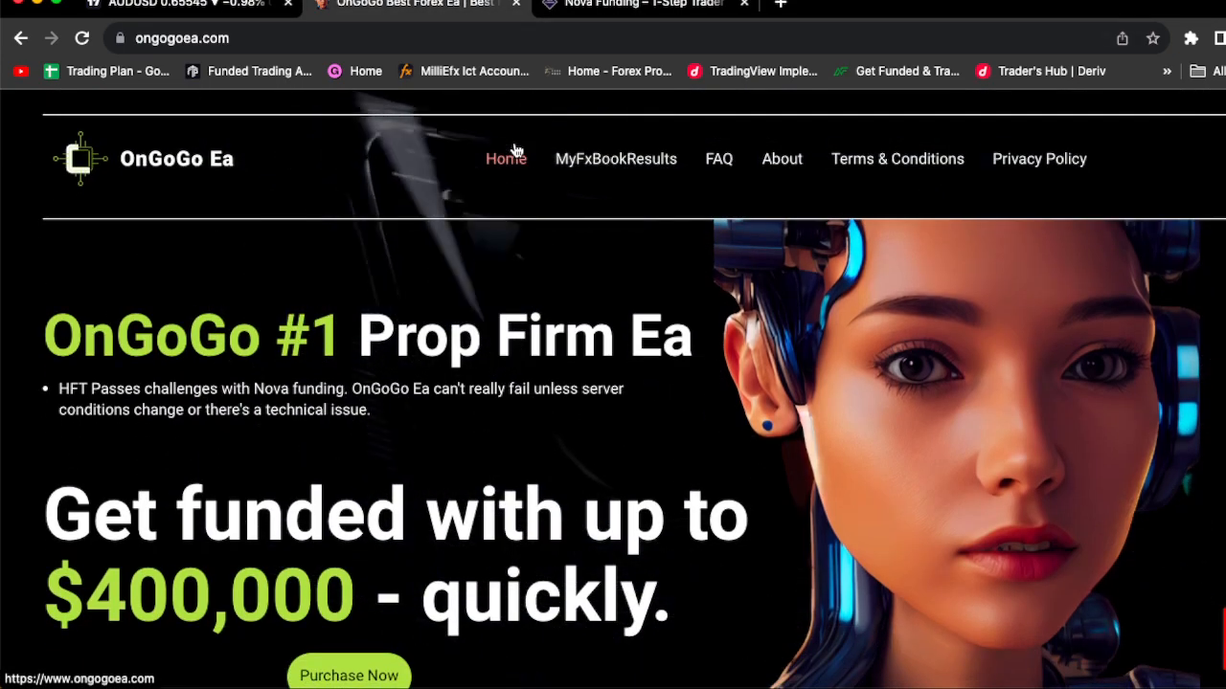
scroll("up", 3)
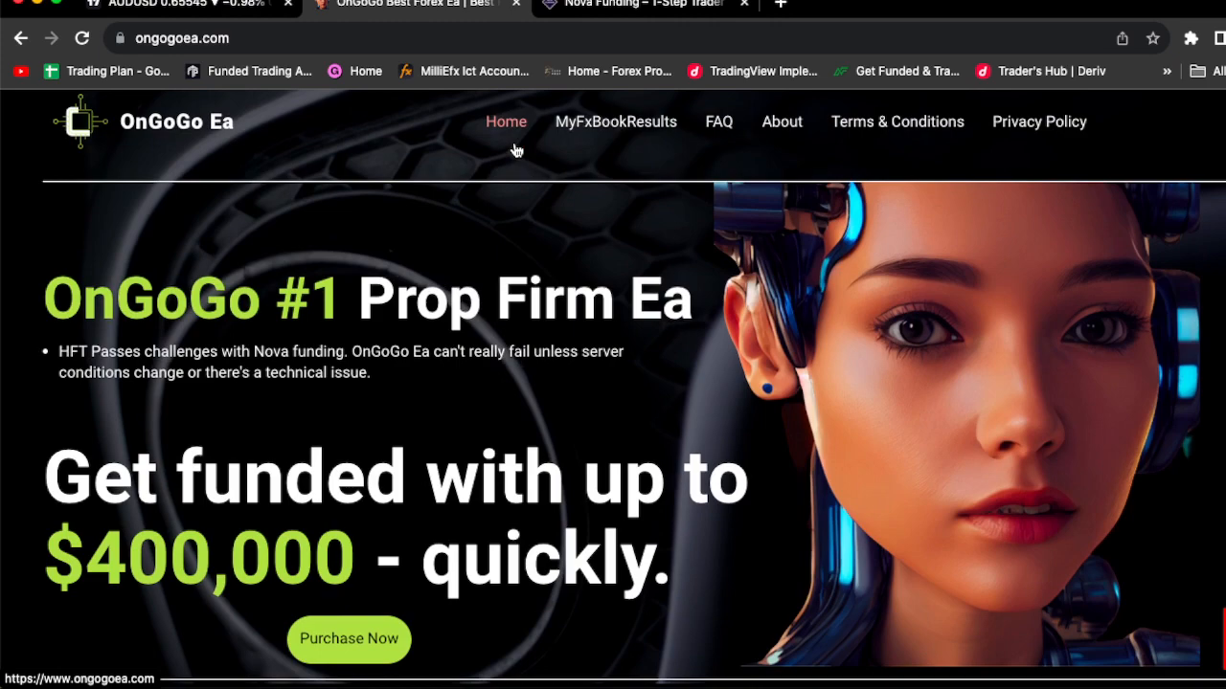
scroll("down", 3)
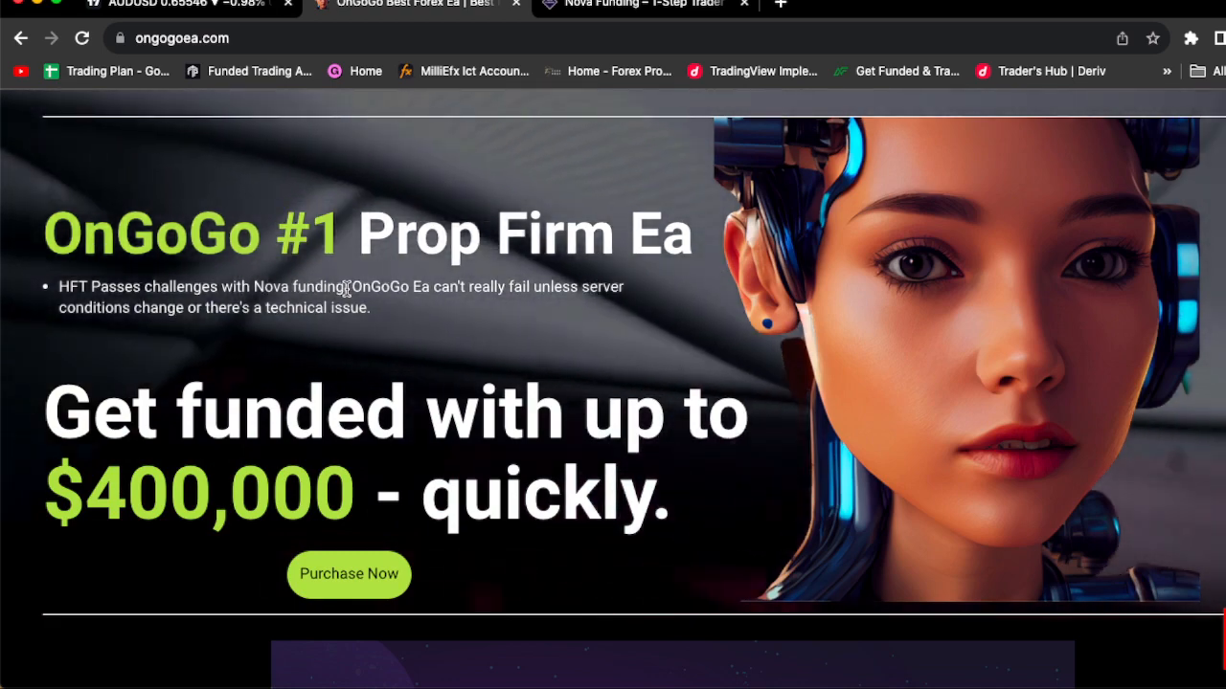
scroll("down", 3)
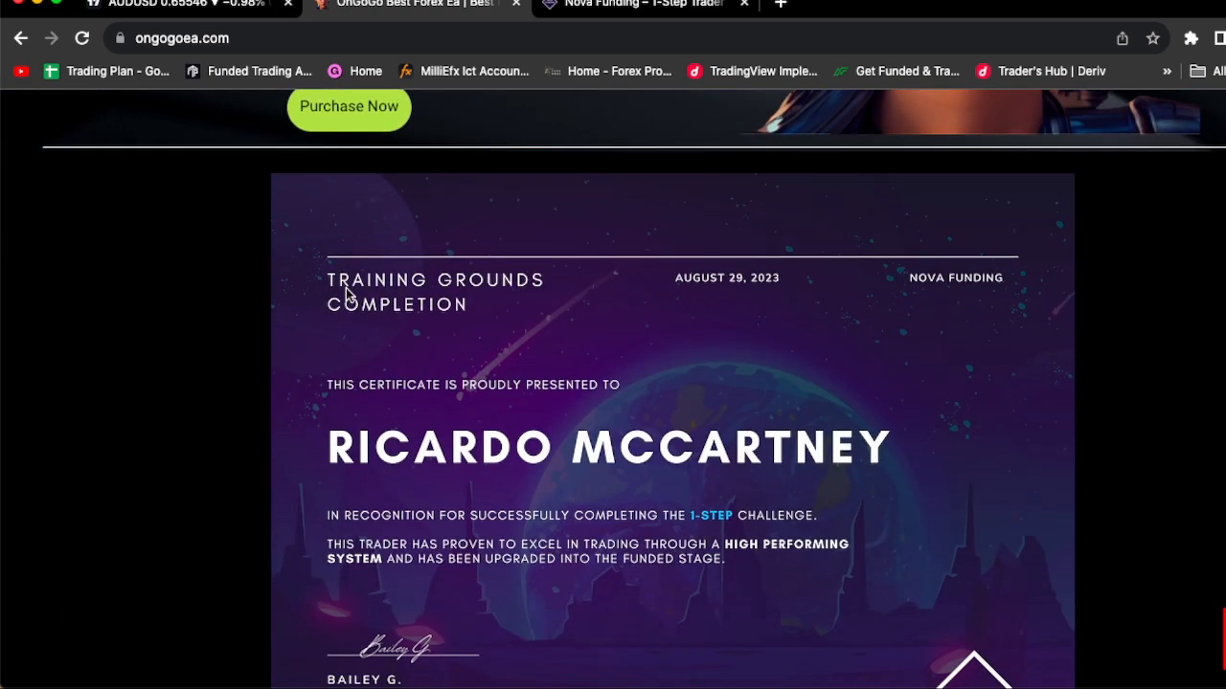
scroll("down", 3)
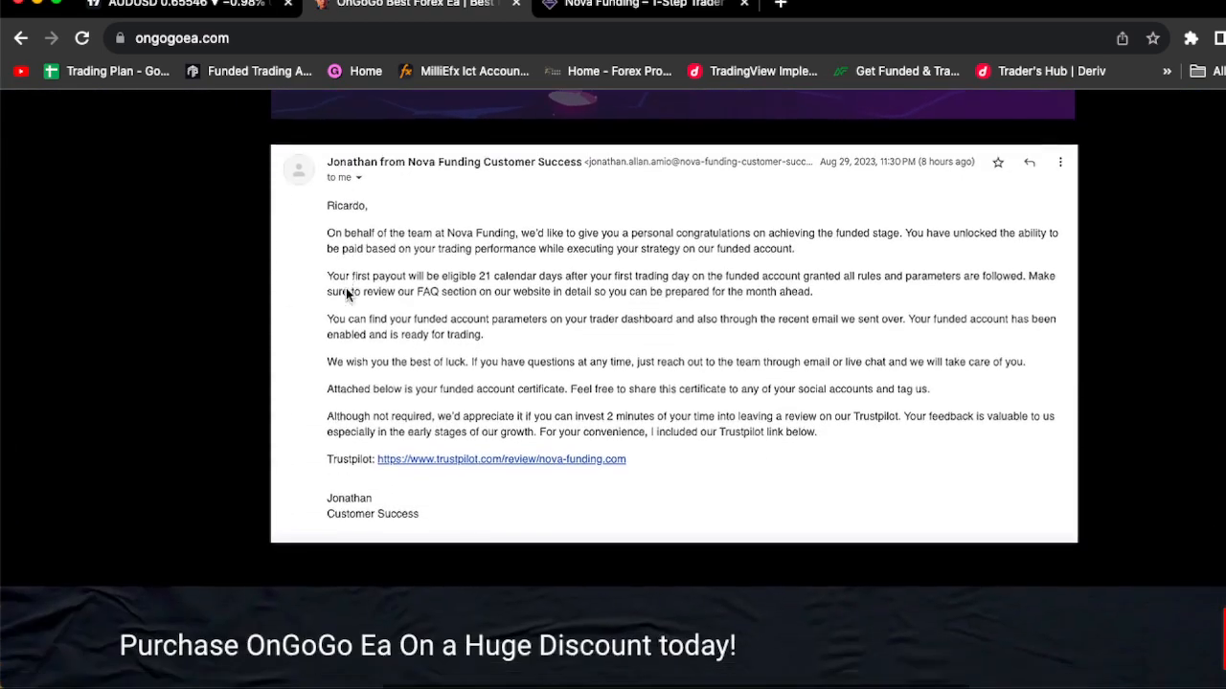
scroll("down", 3)
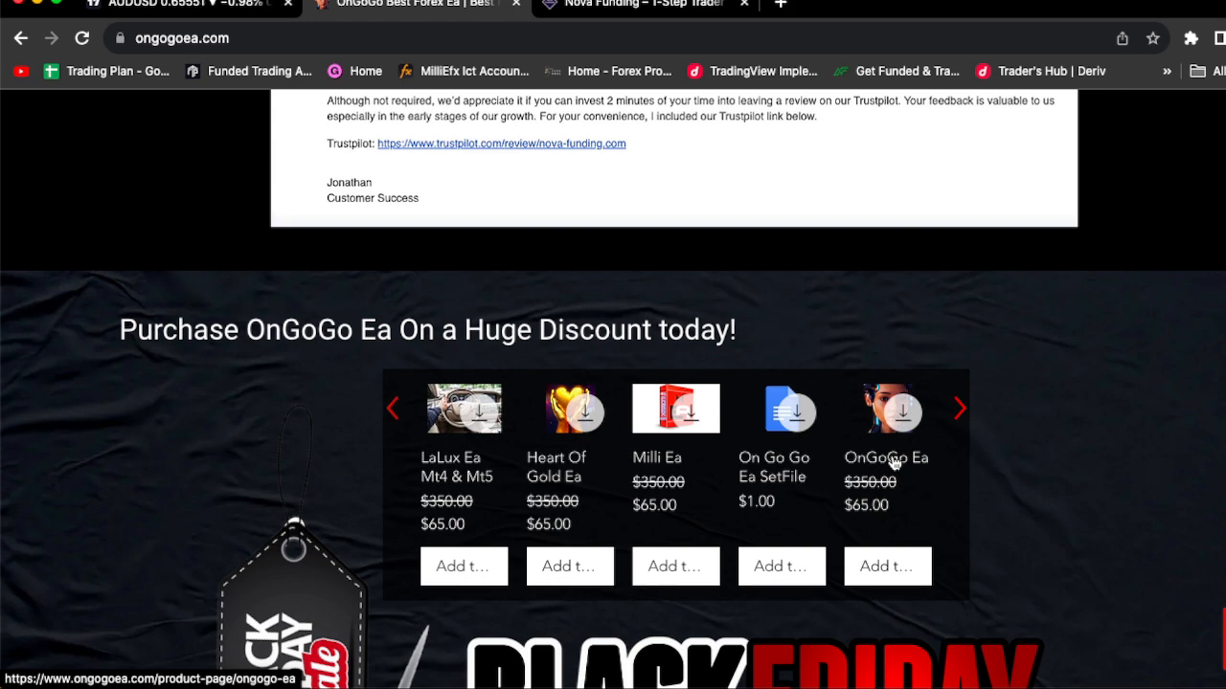
mouse_move(973, 483)
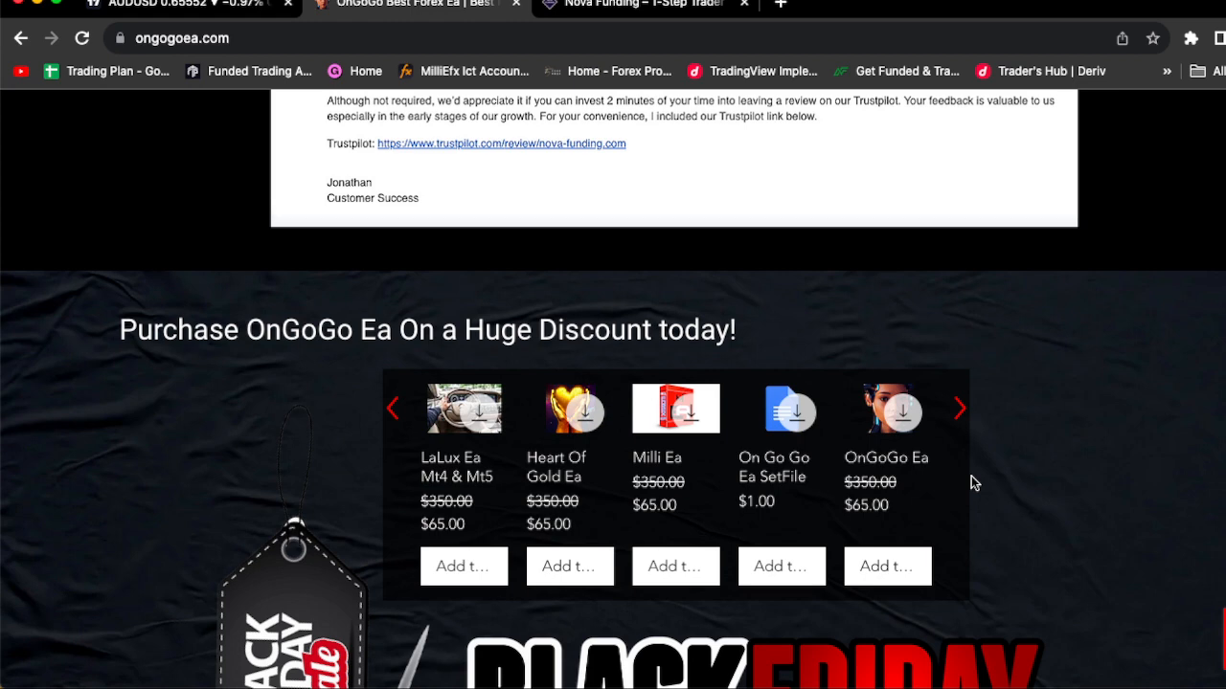
mouse_move(920, 469)
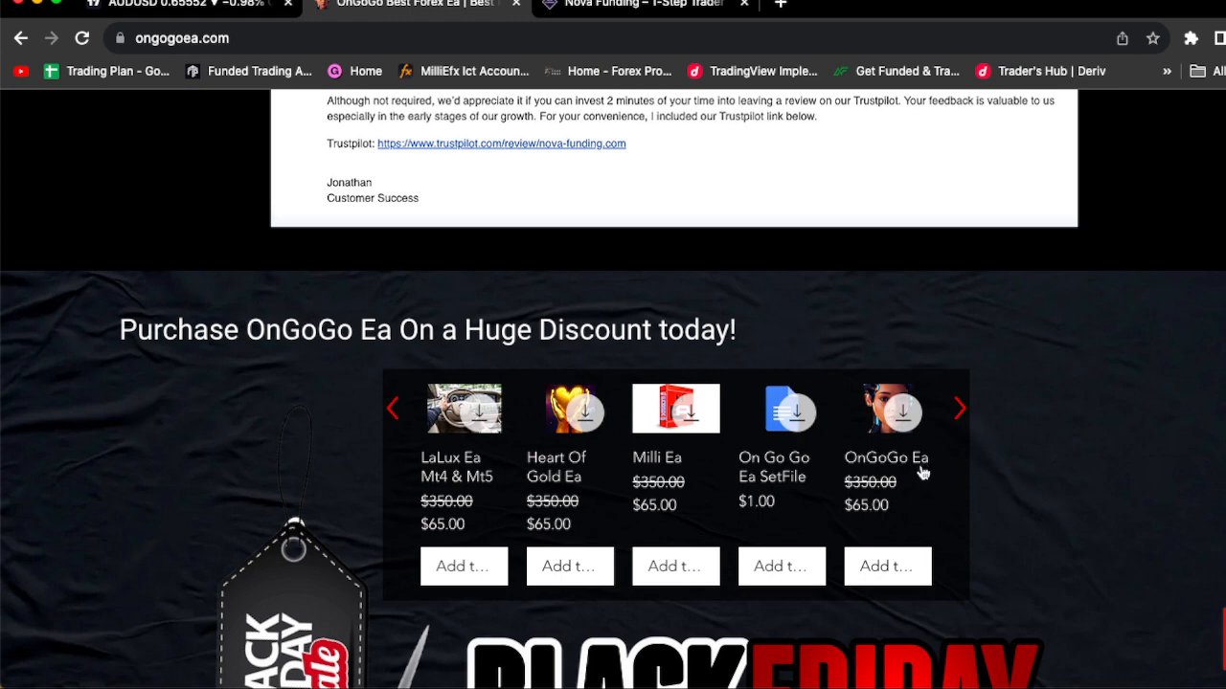
scroll("up", 3)
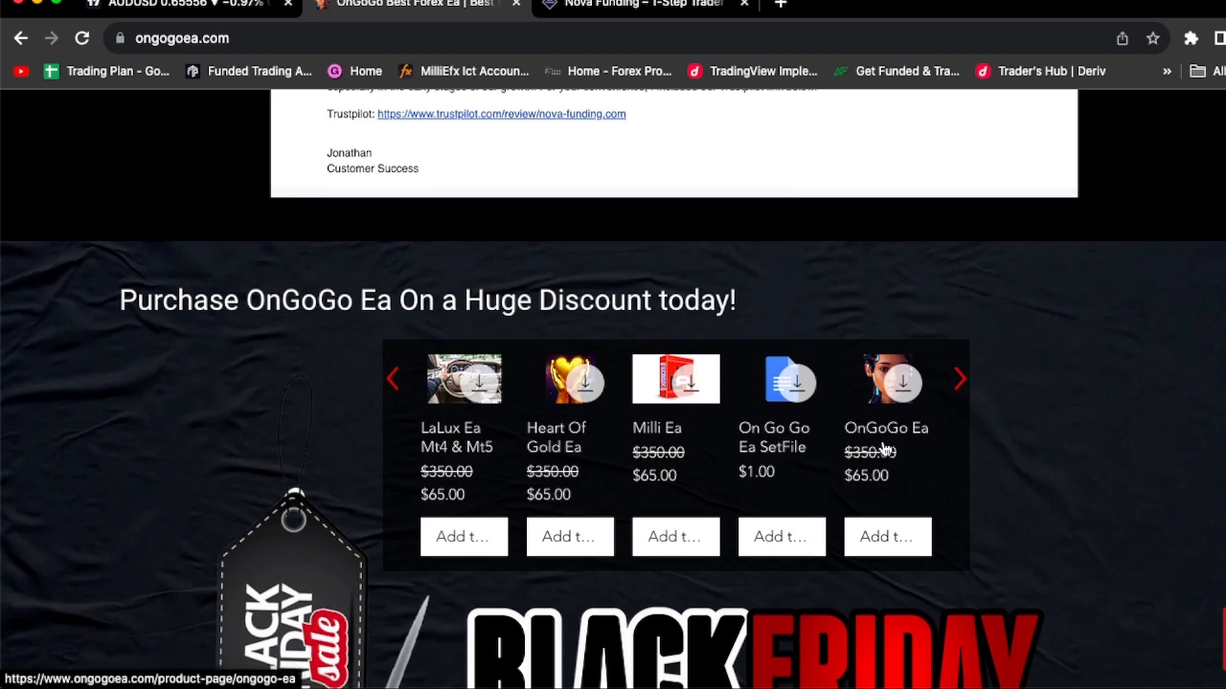
mouse_move(675, 431)
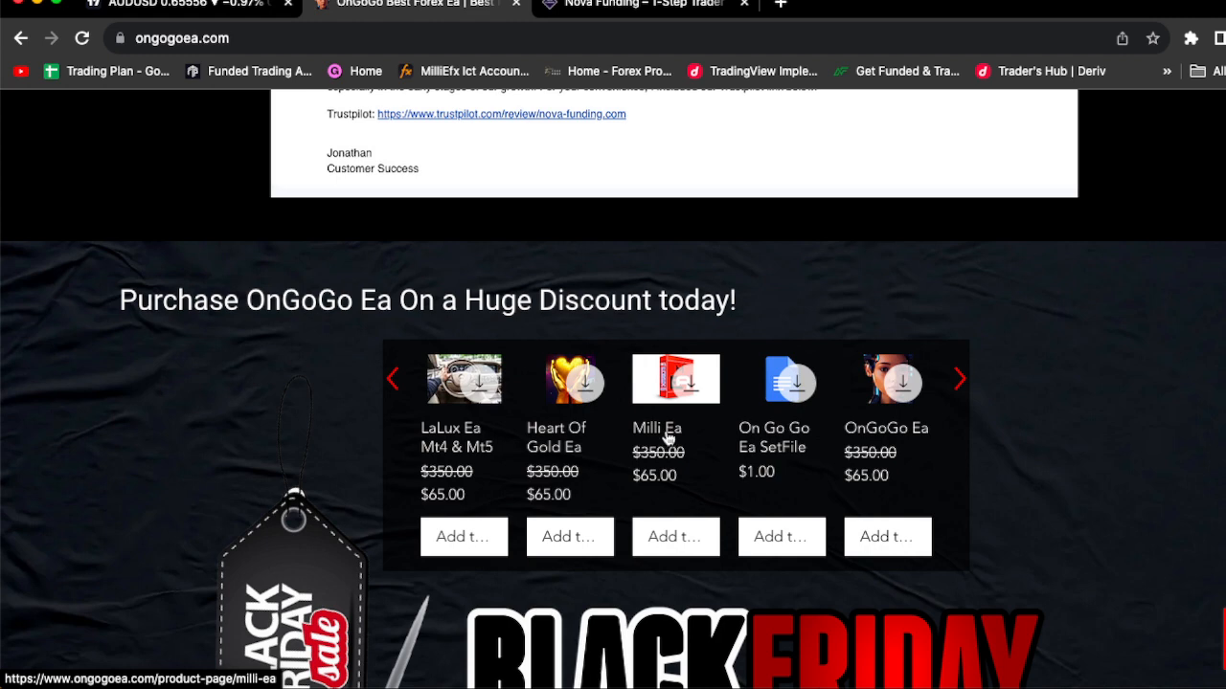
mouse_move(553, 437)
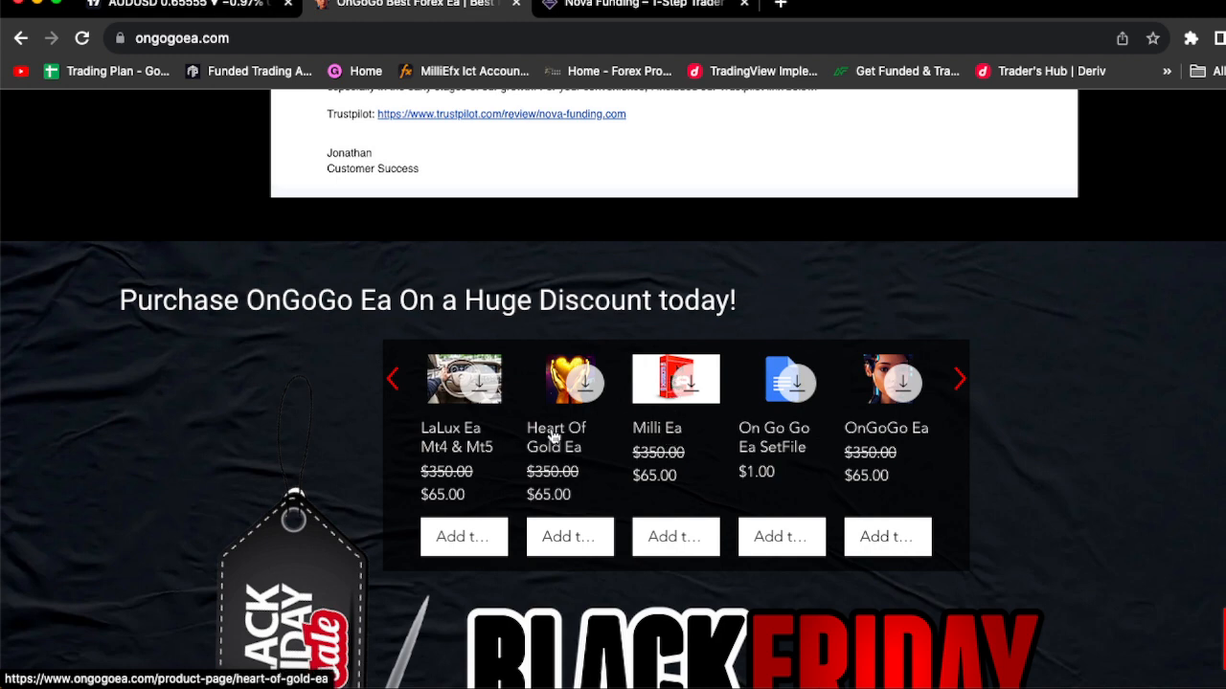
mouse_move(463, 439)
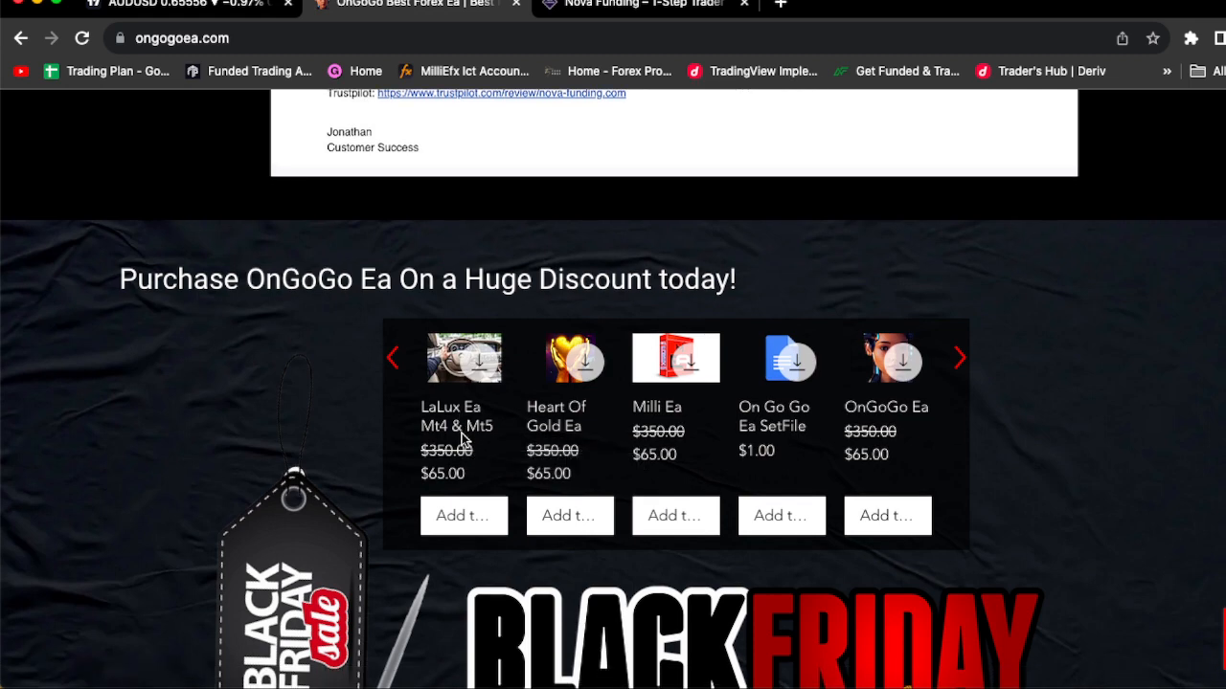
Step: Scroll past the Black Friday banner and live-trading video to the Verified My Fx Book Results for On Go Go Ea
scroll("down", 3)
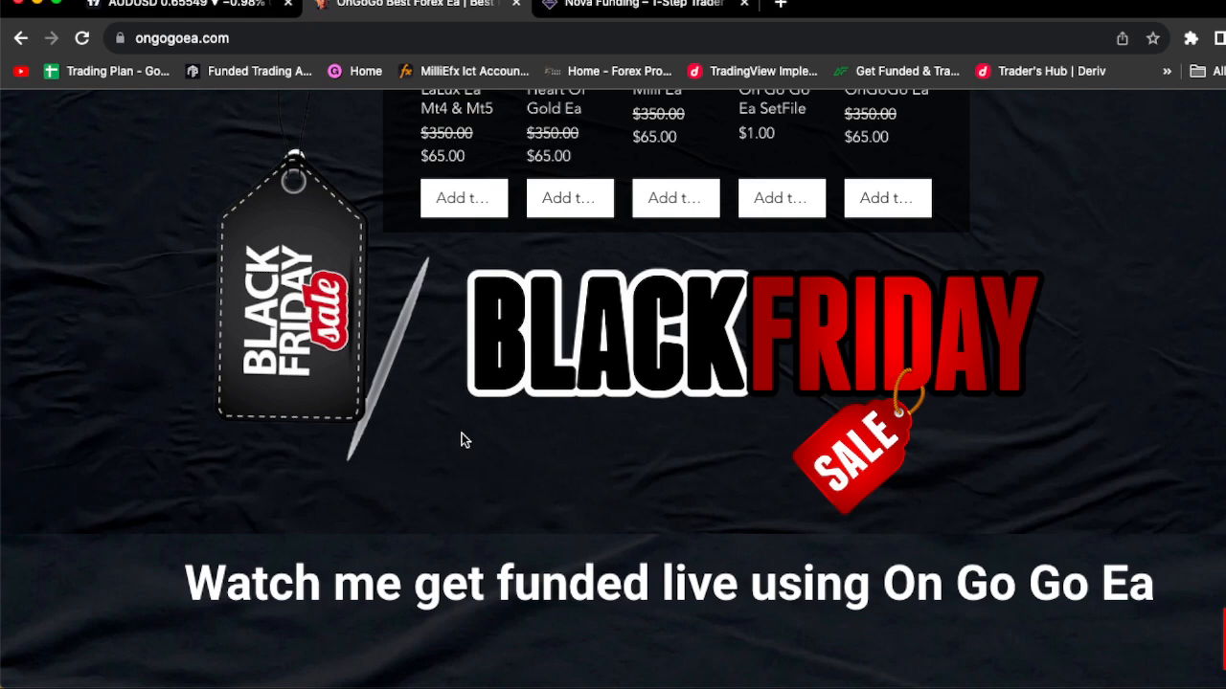
scroll("down", 3)
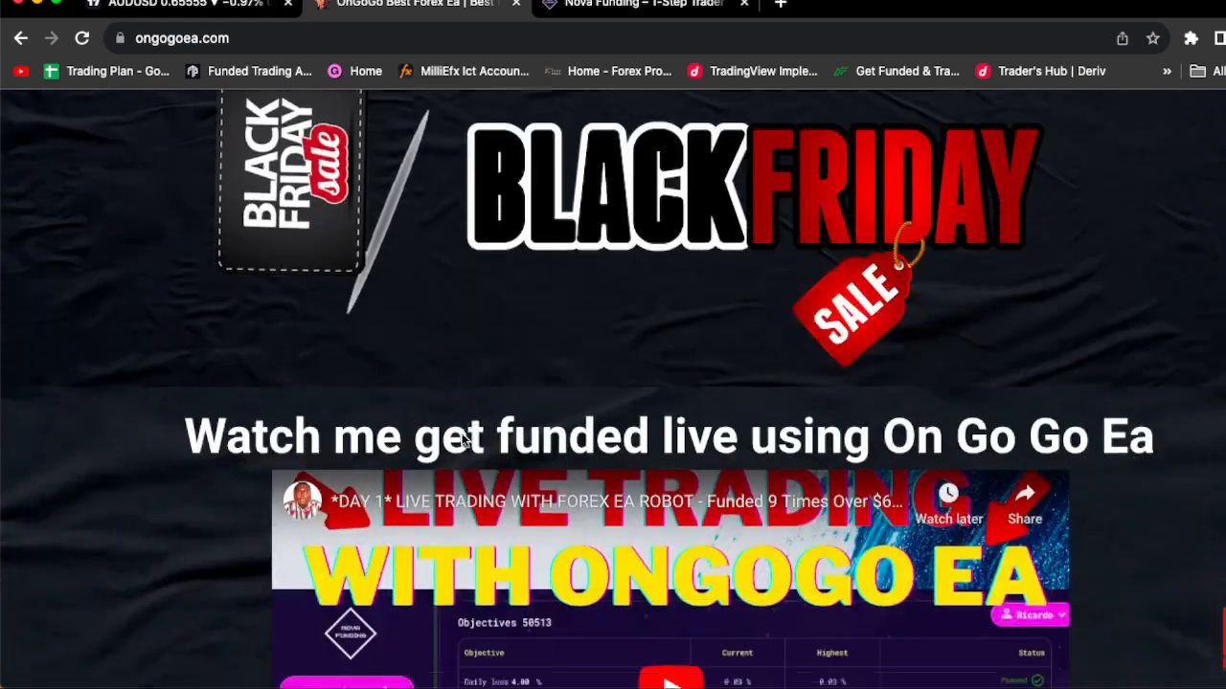
scroll("down", 3)
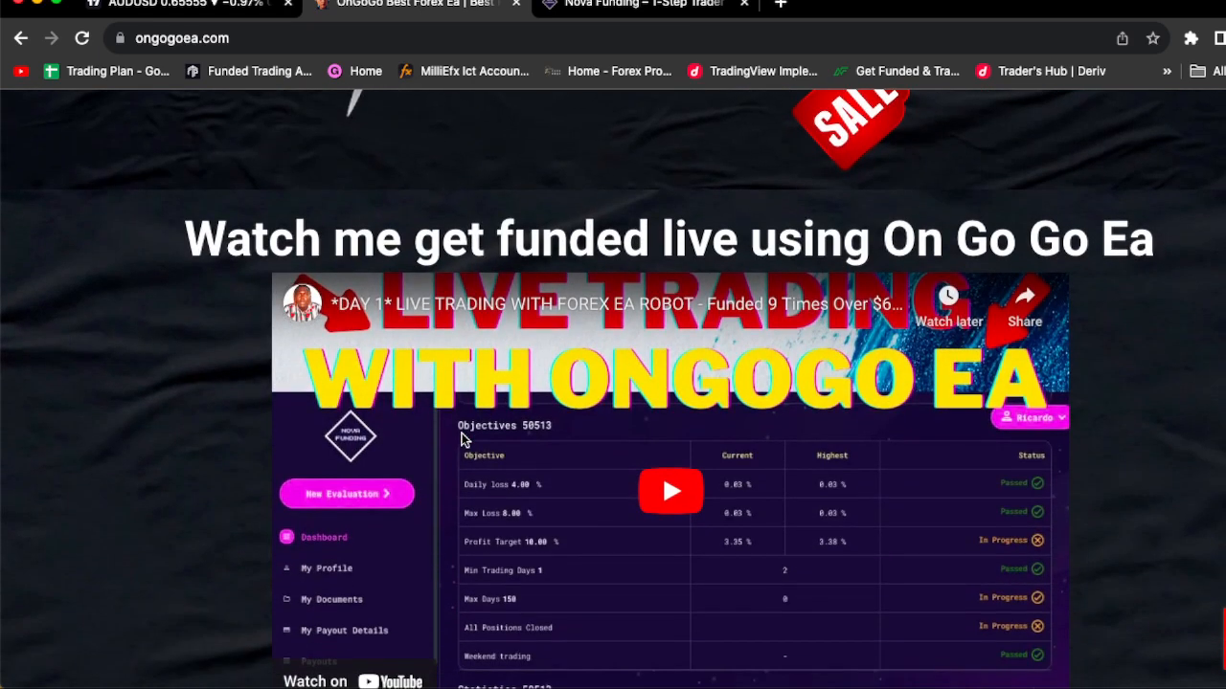
scroll("down", 3)
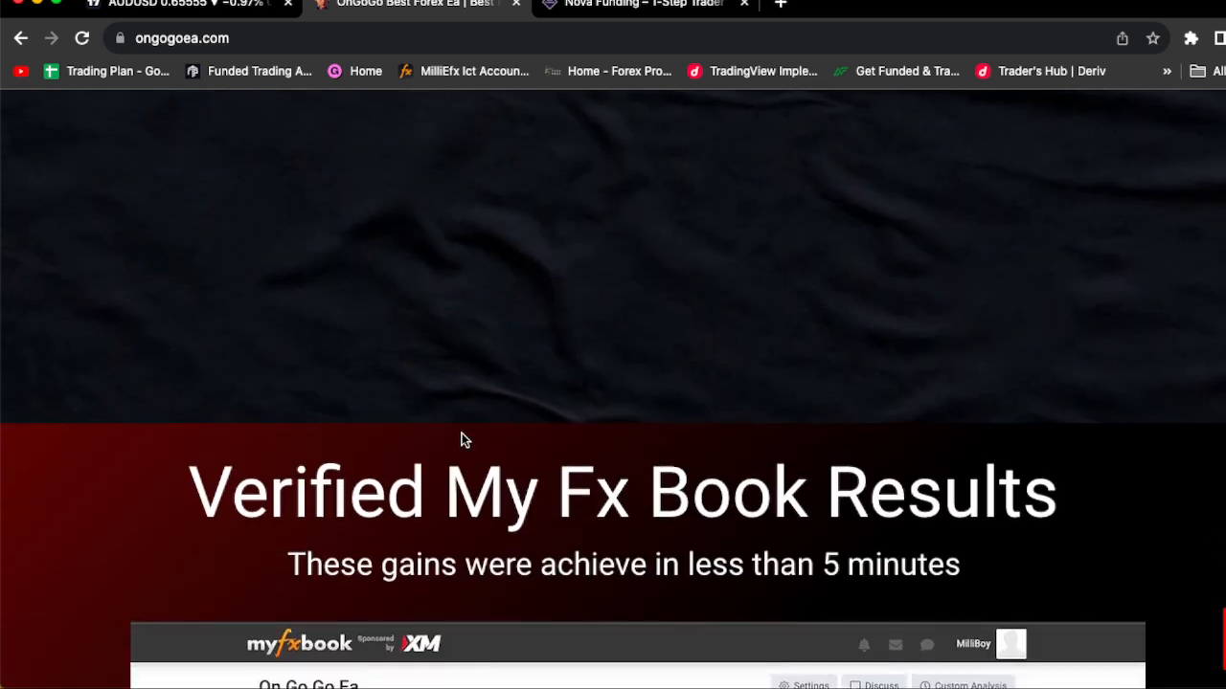
scroll("down", 3)
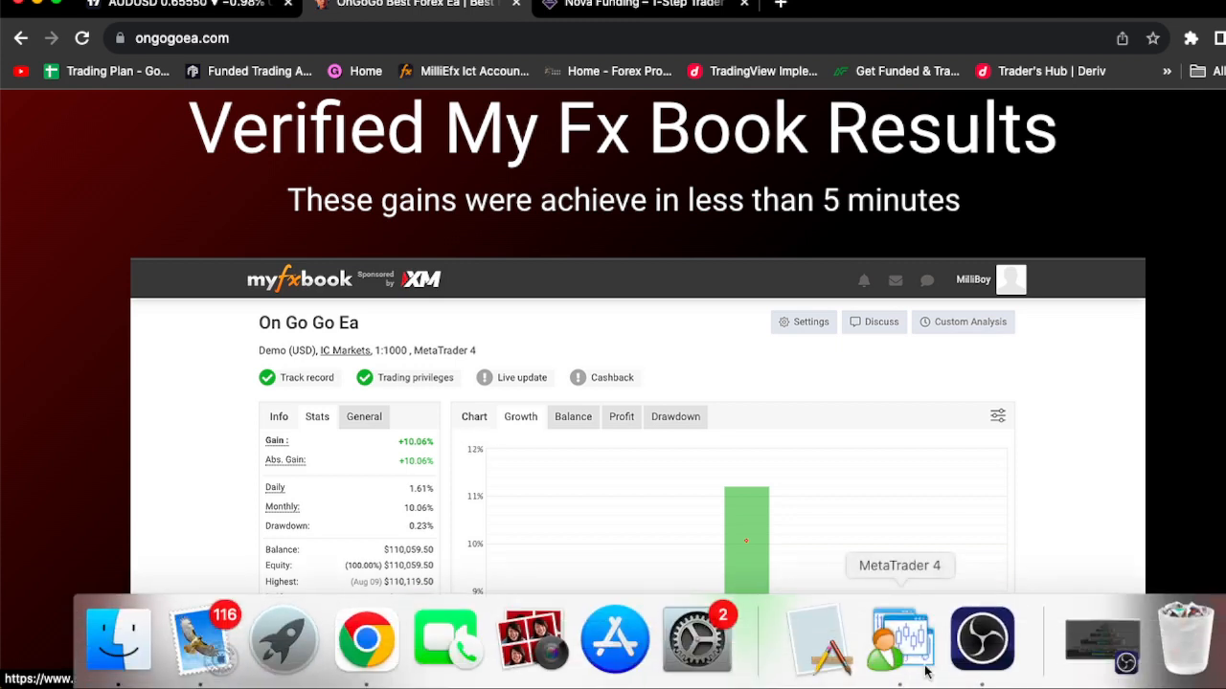
mouse_move(889, 624)
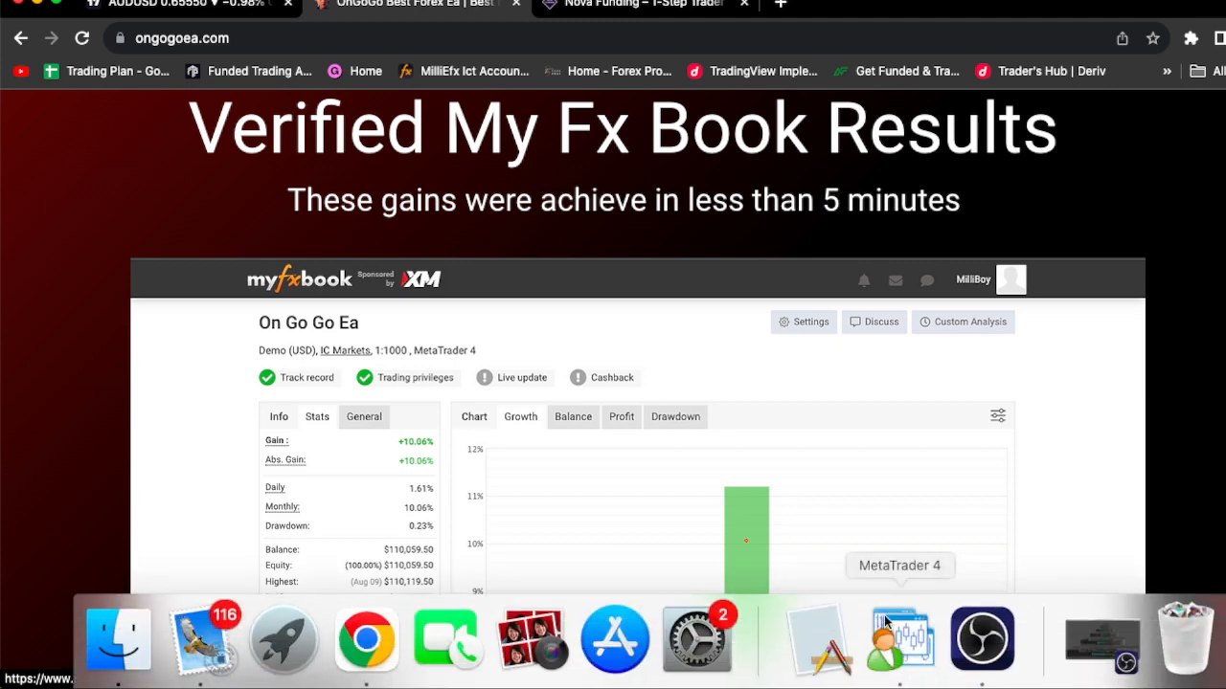
mouse_move(907, 636)
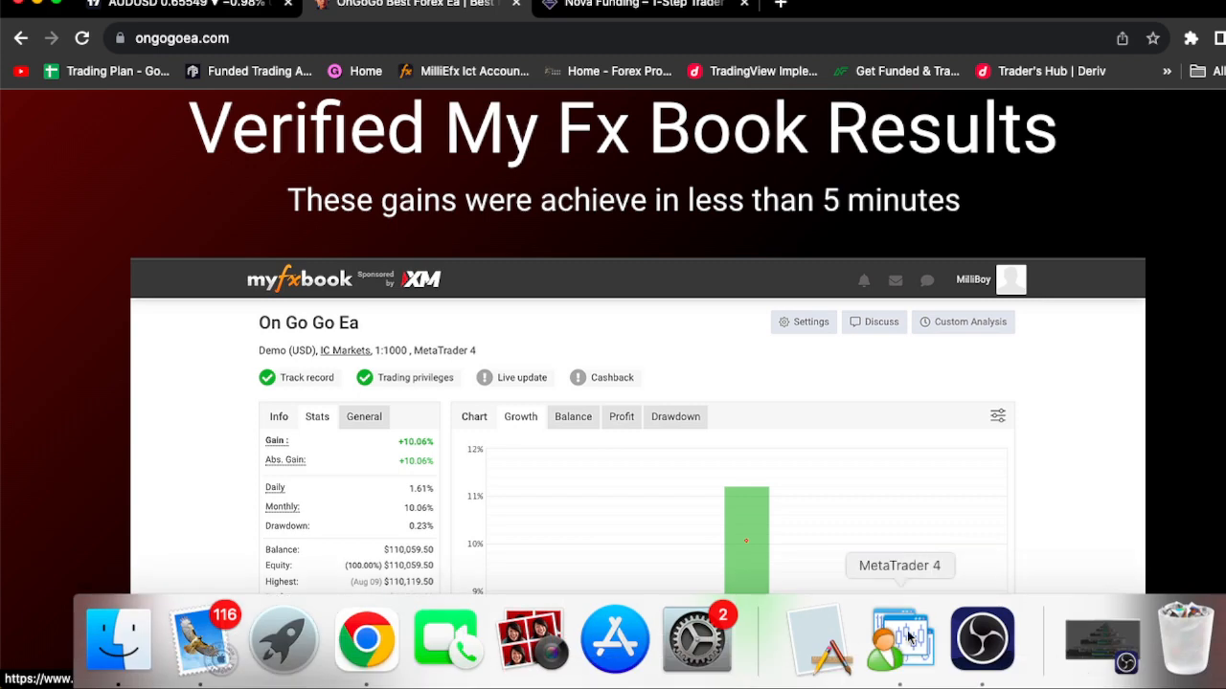
left_click(899, 640)
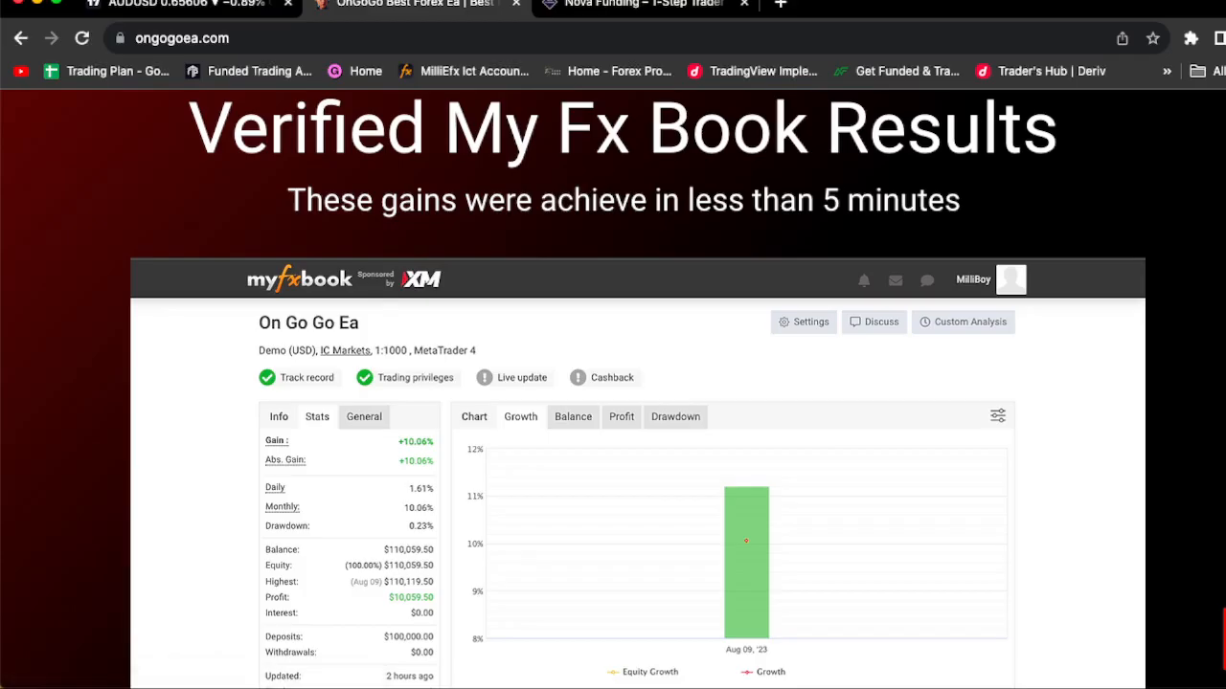
Step: Return to Nova Funding and briefly highlight the $100,000 plan's rules (10% target, $597 price)
left_click(641, 4)
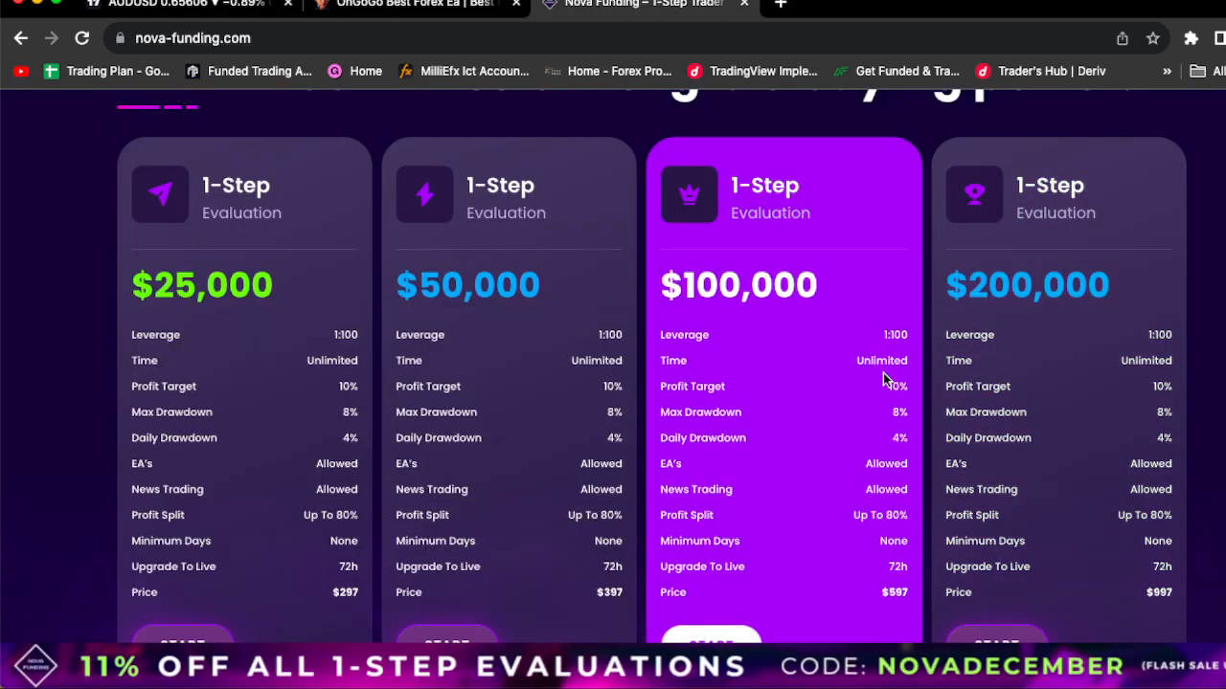
left_click_drag(897, 333, 670, 593)
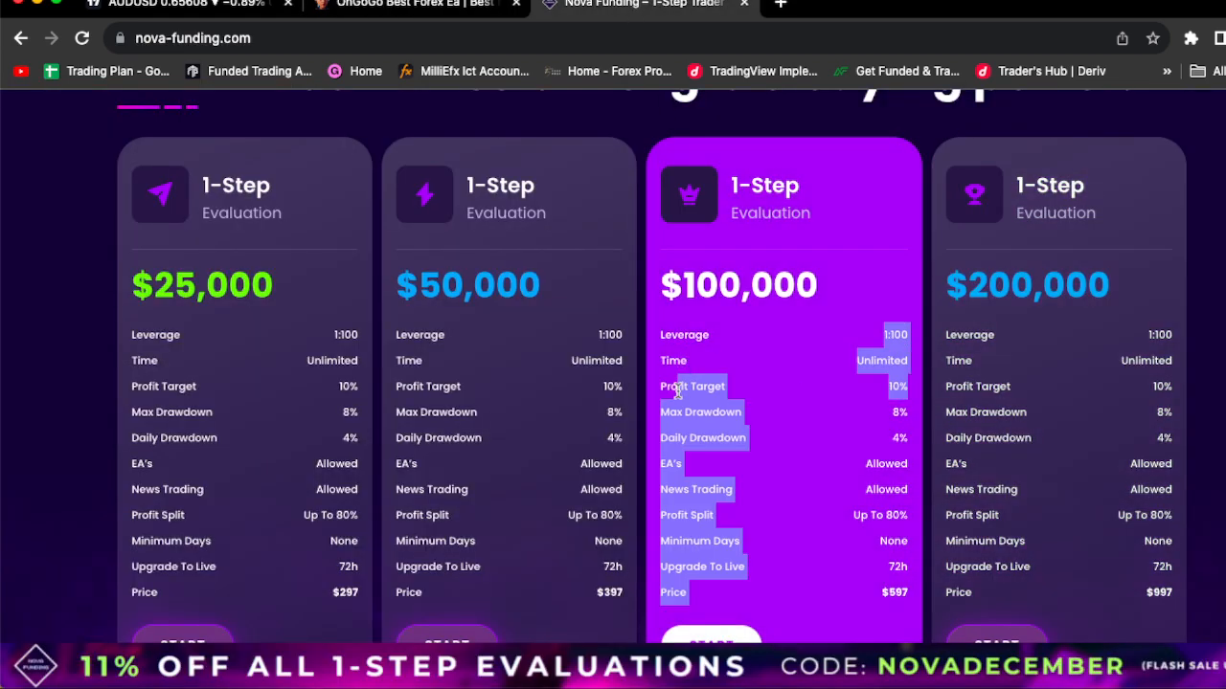
left_click(735, 207)
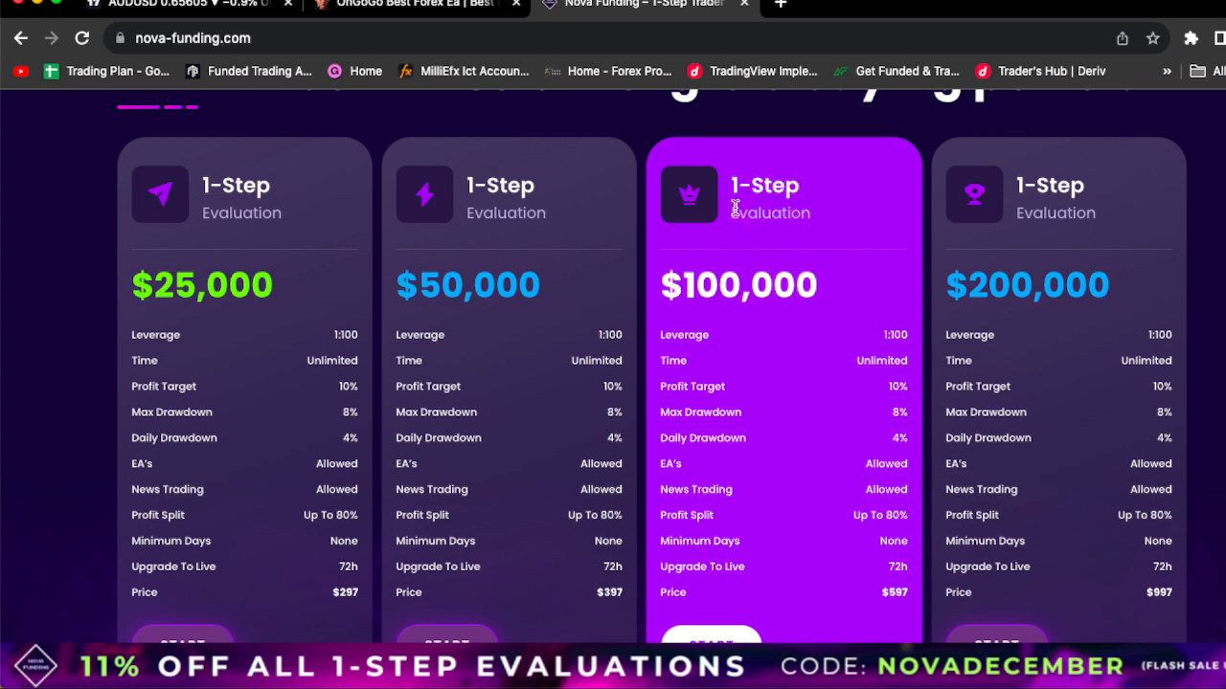
mouse_move(737, 188)
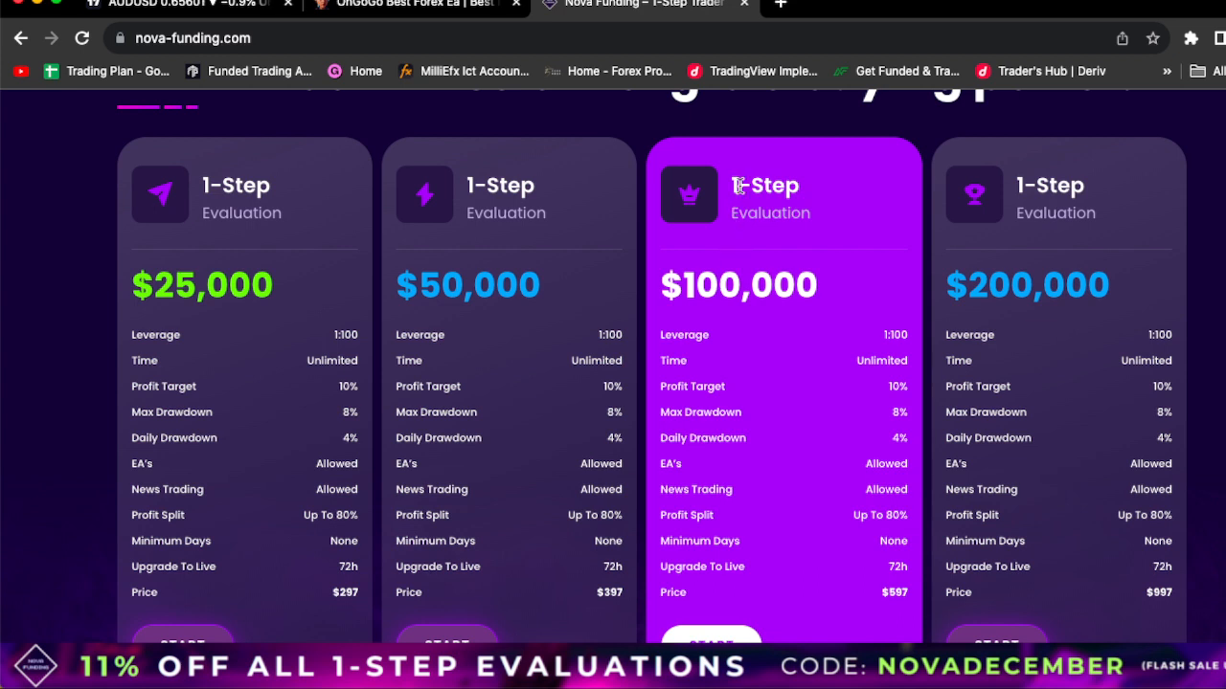
mouse_move(900, 636)
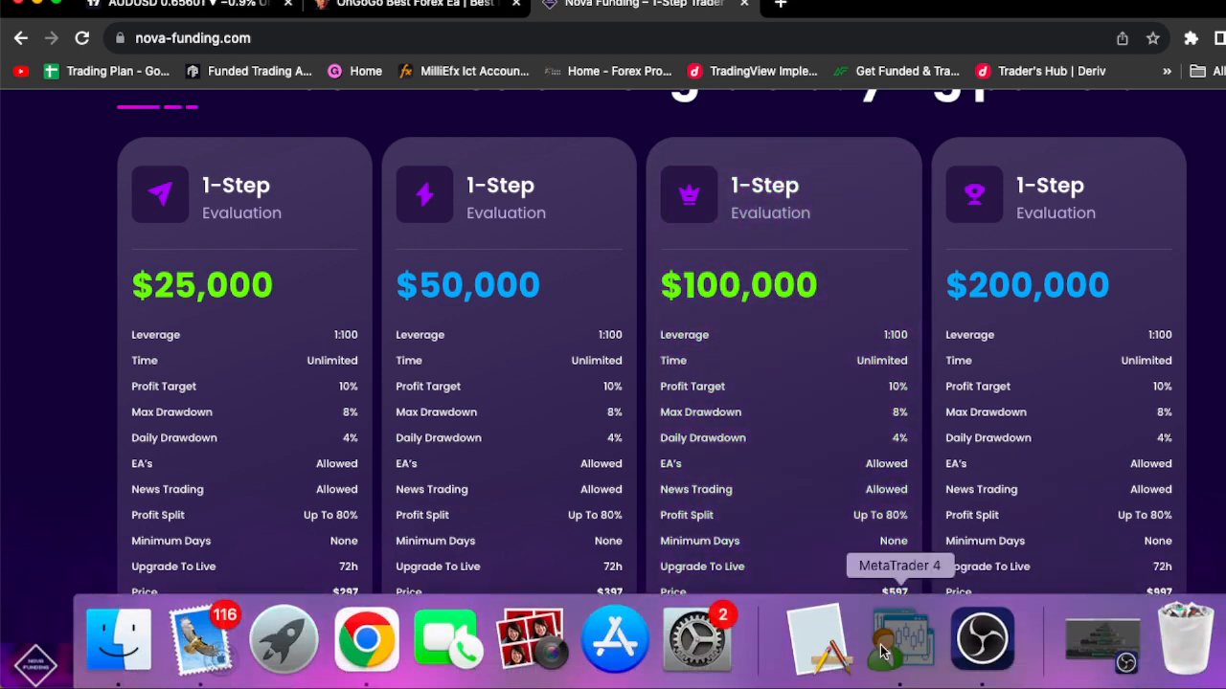
left_click(900, 639)
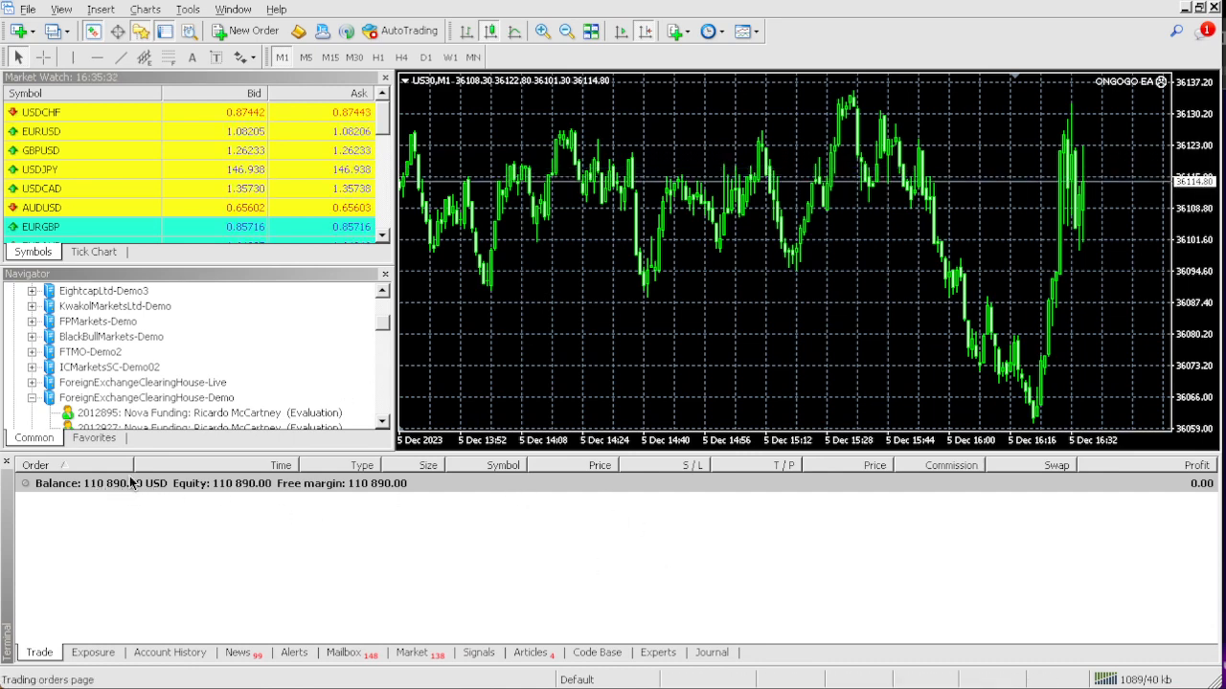
mouse_move(188, 496)
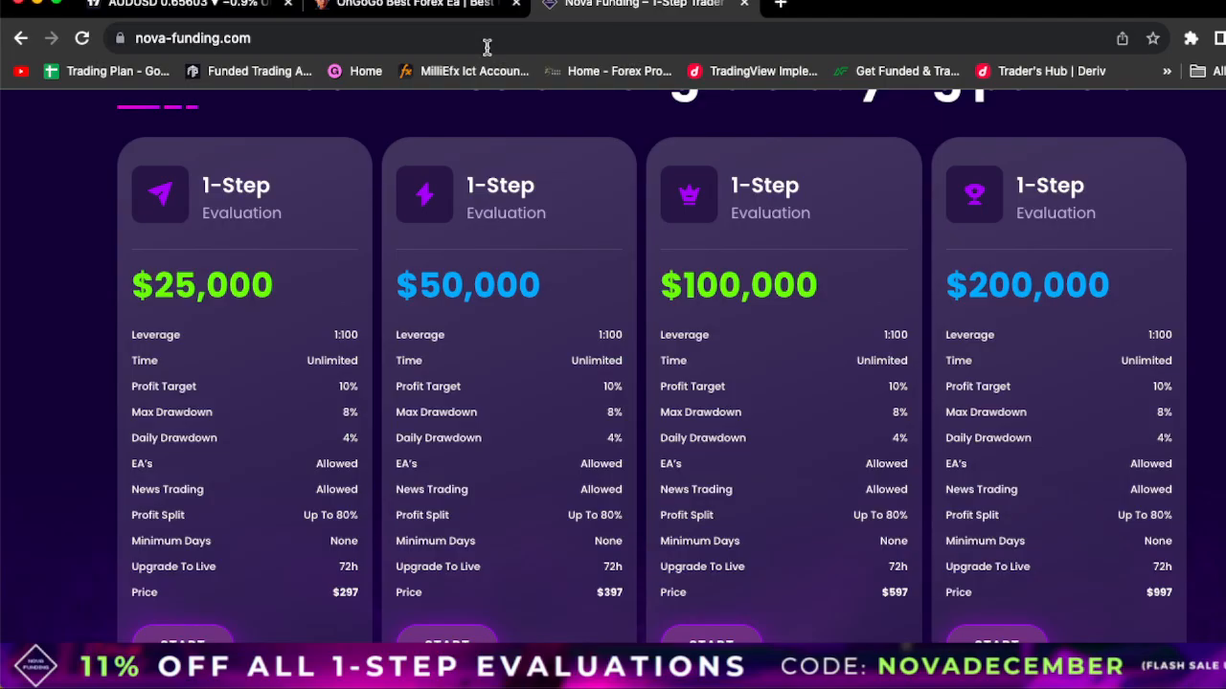
Step: Return to the OnGoGo EA site and scroll to the discounted products carousel with the $1 On Go Go Ea SetFile
left_click(412, 3)
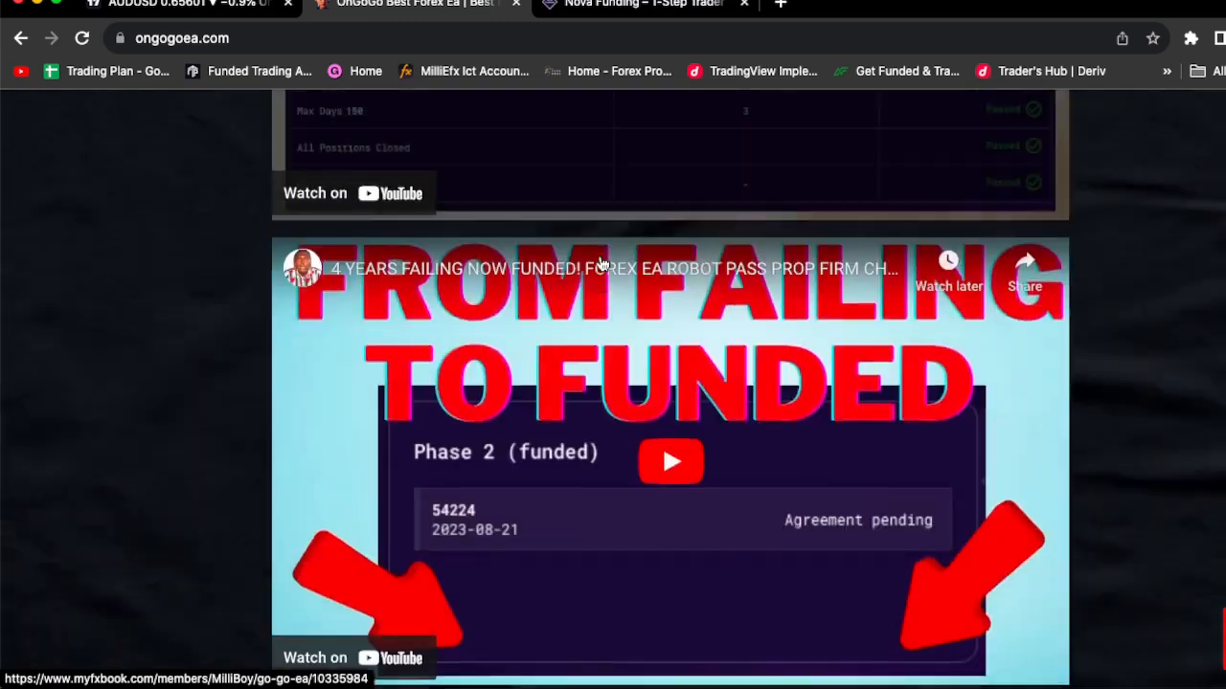
scroll("down", 3)
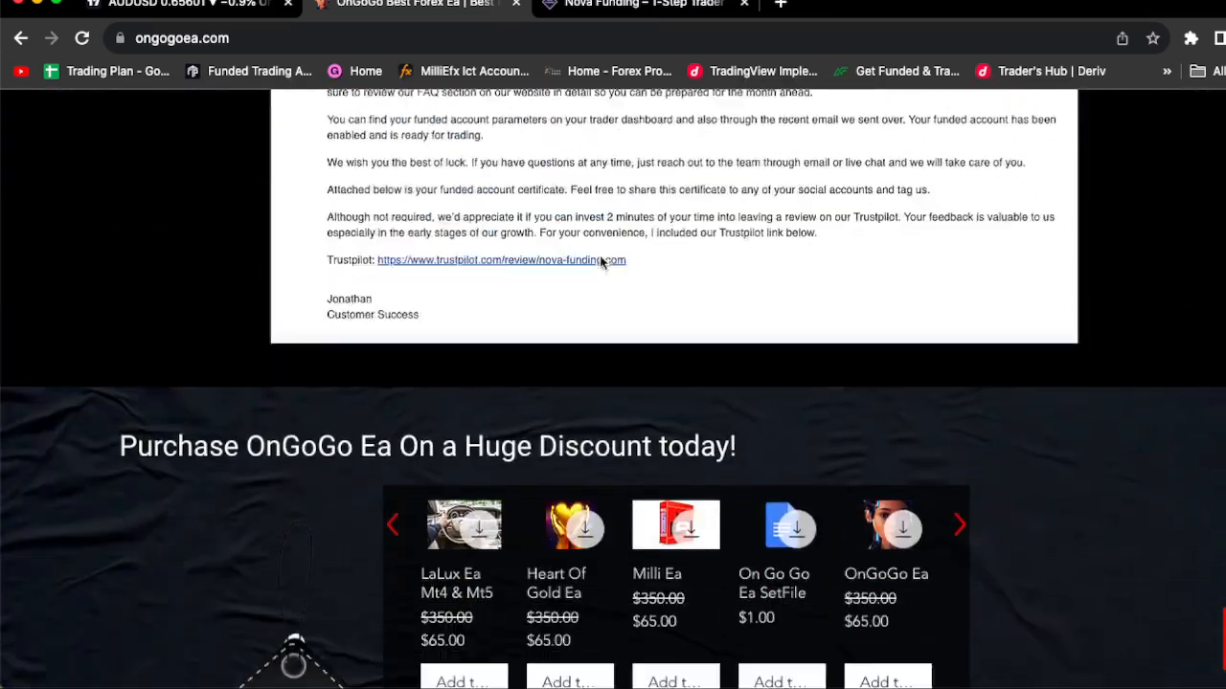
scroll("down", 3)
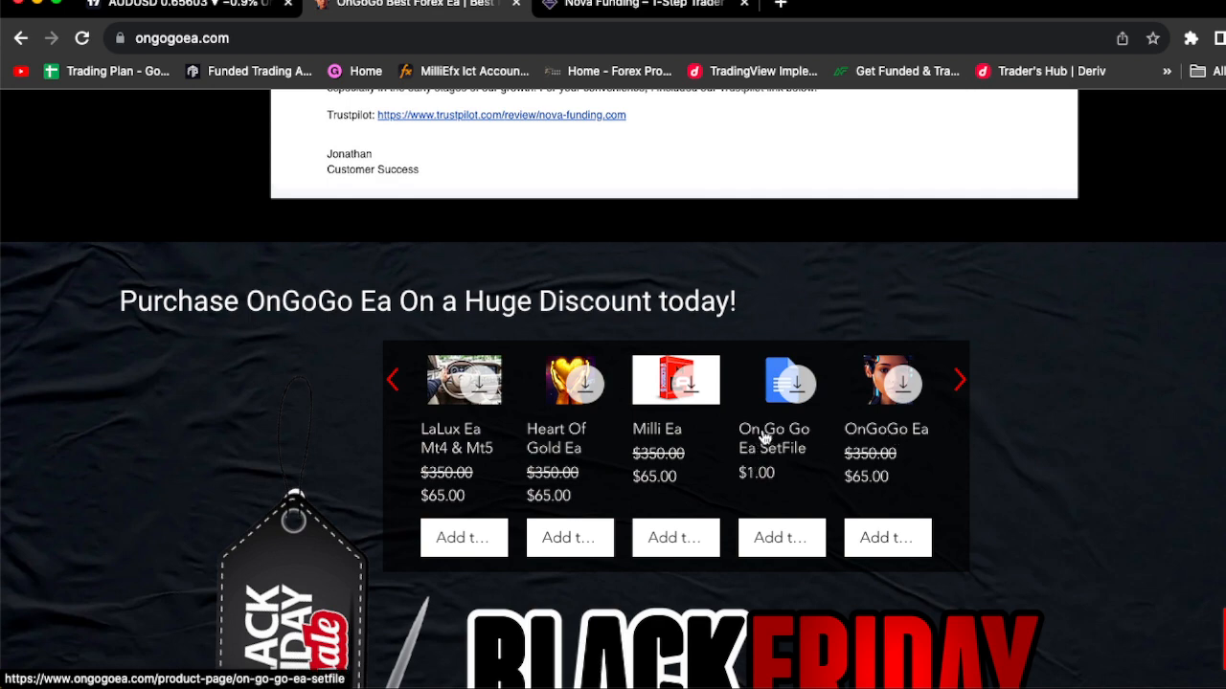
mouse_move(560, 431)
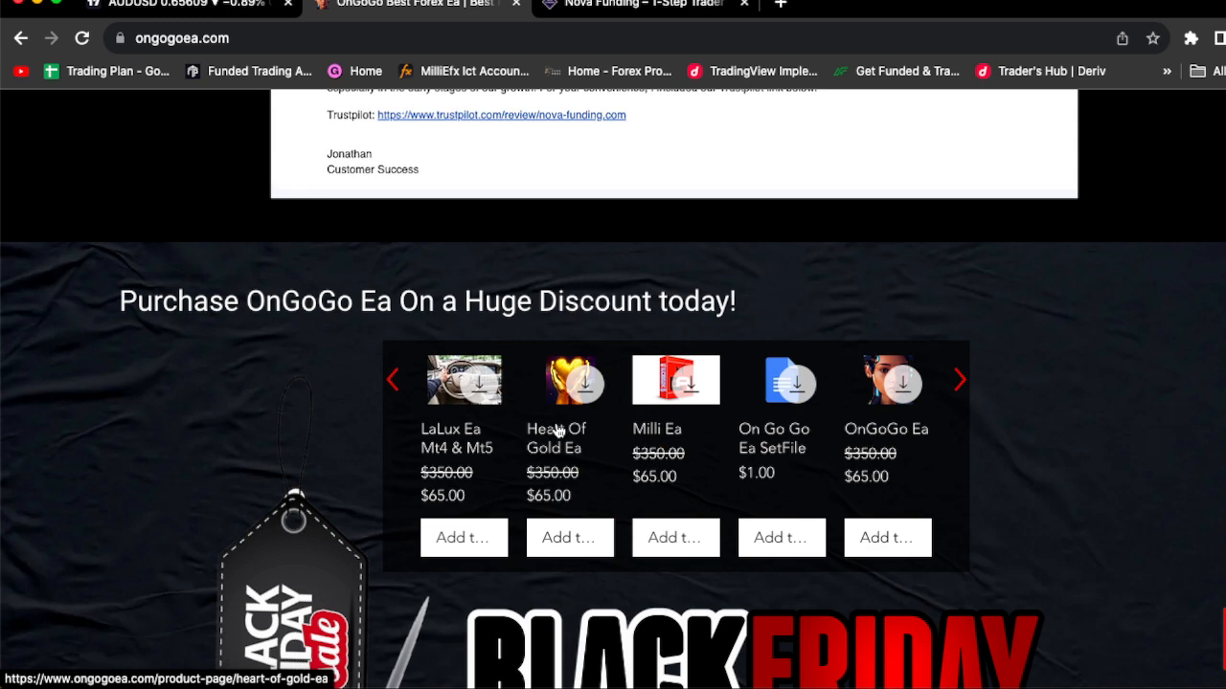
mouse_move(486, 425)
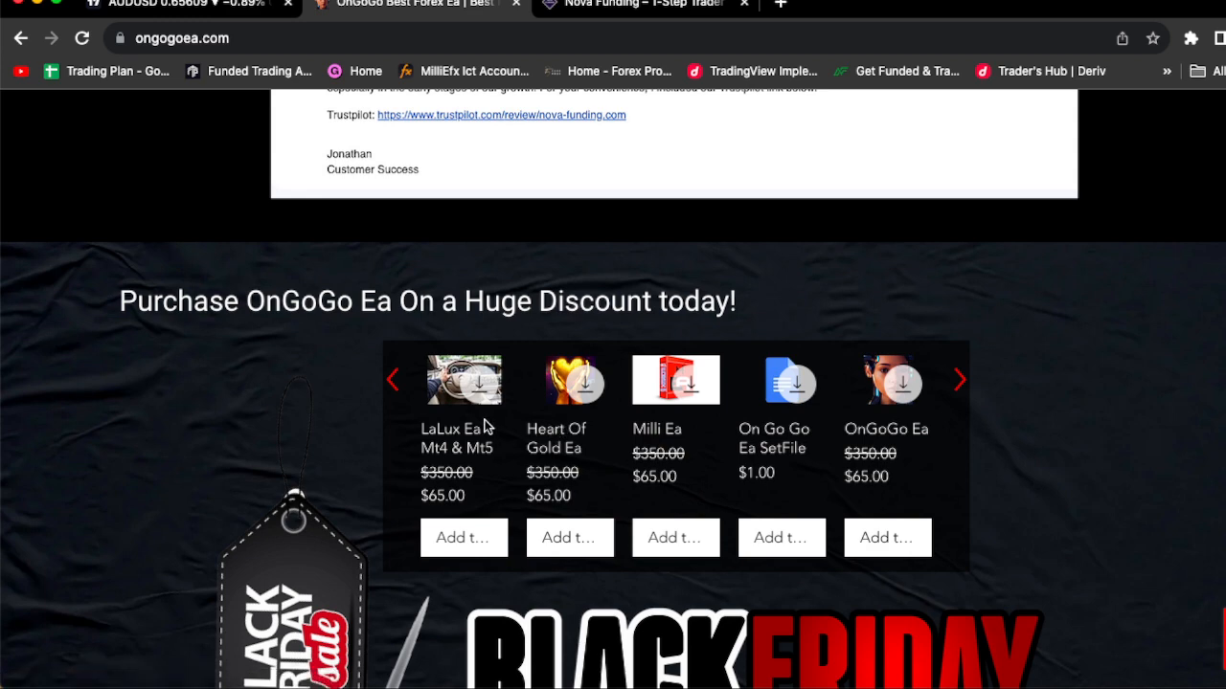
mouse_move(394, 379)
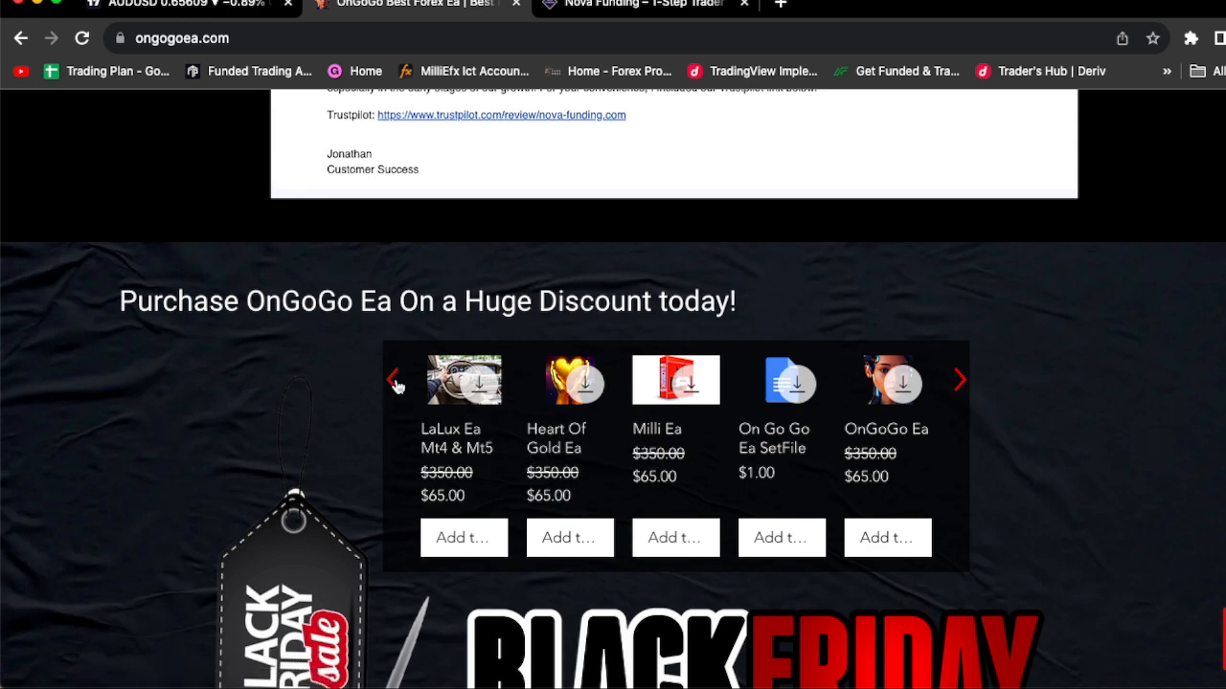